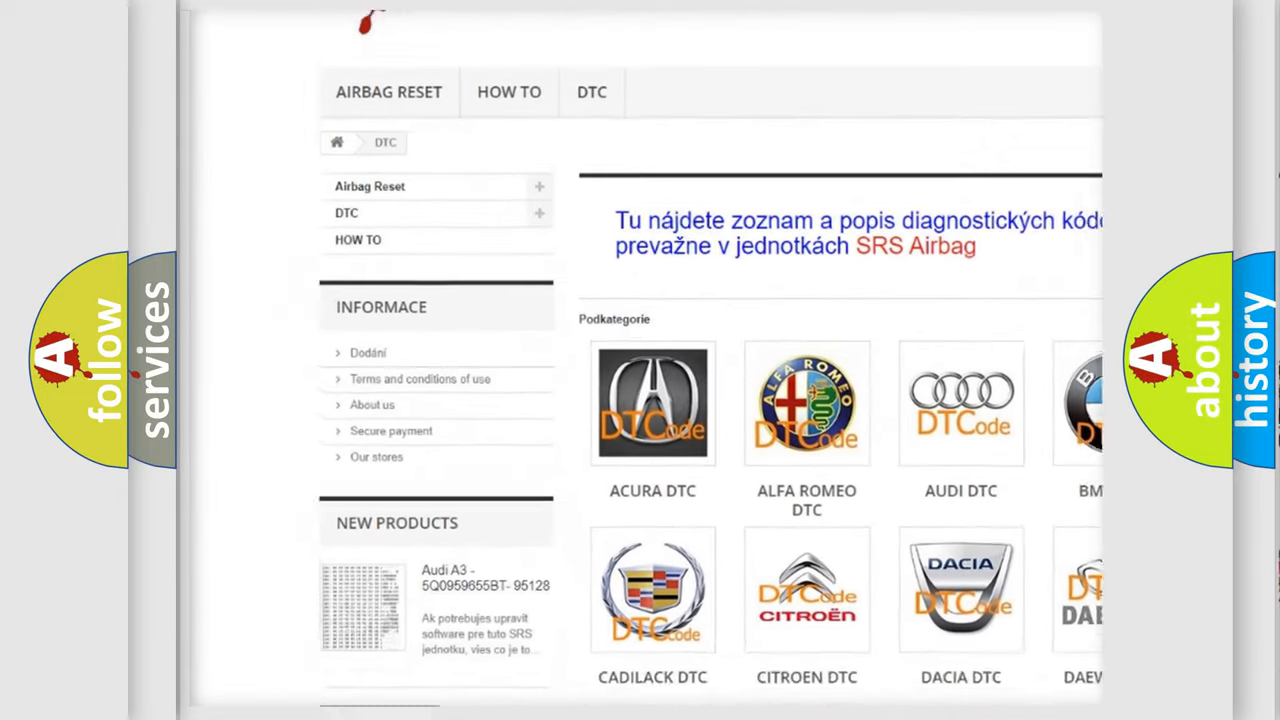
pyautogui.scroll(-3)
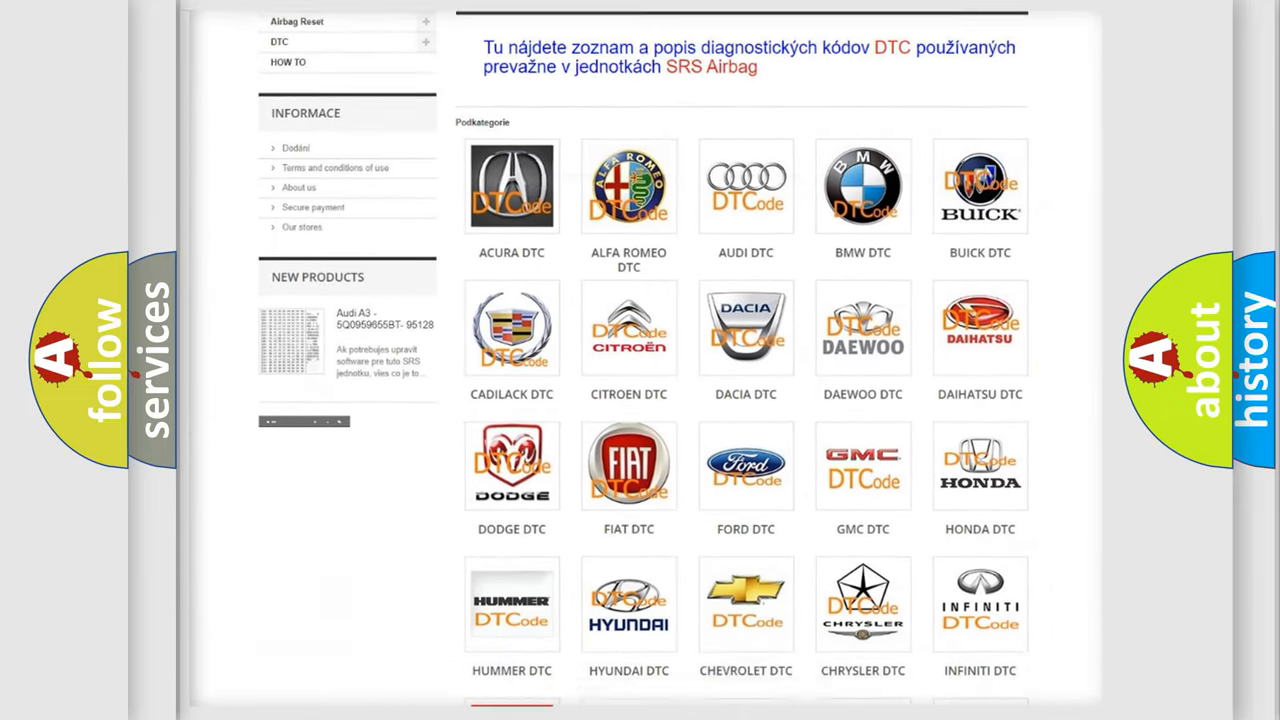
pyautogui.scroll(-3)
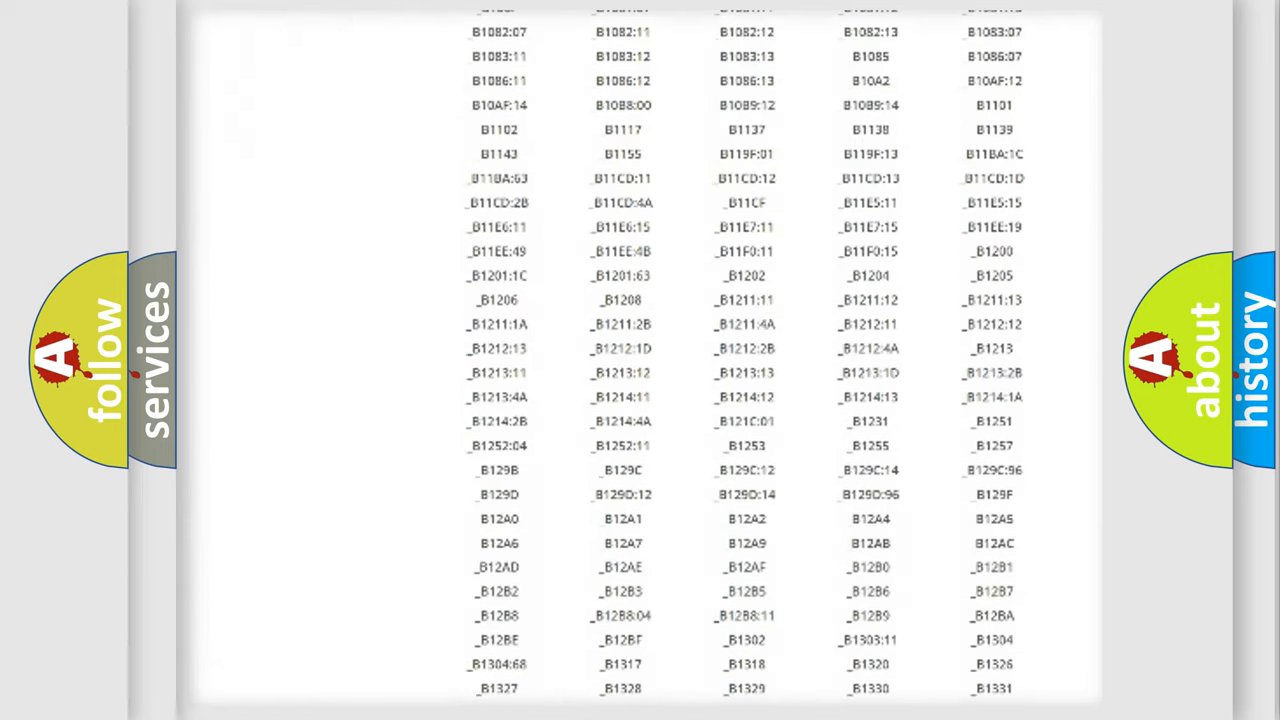
pyautogui.scroll(-3)
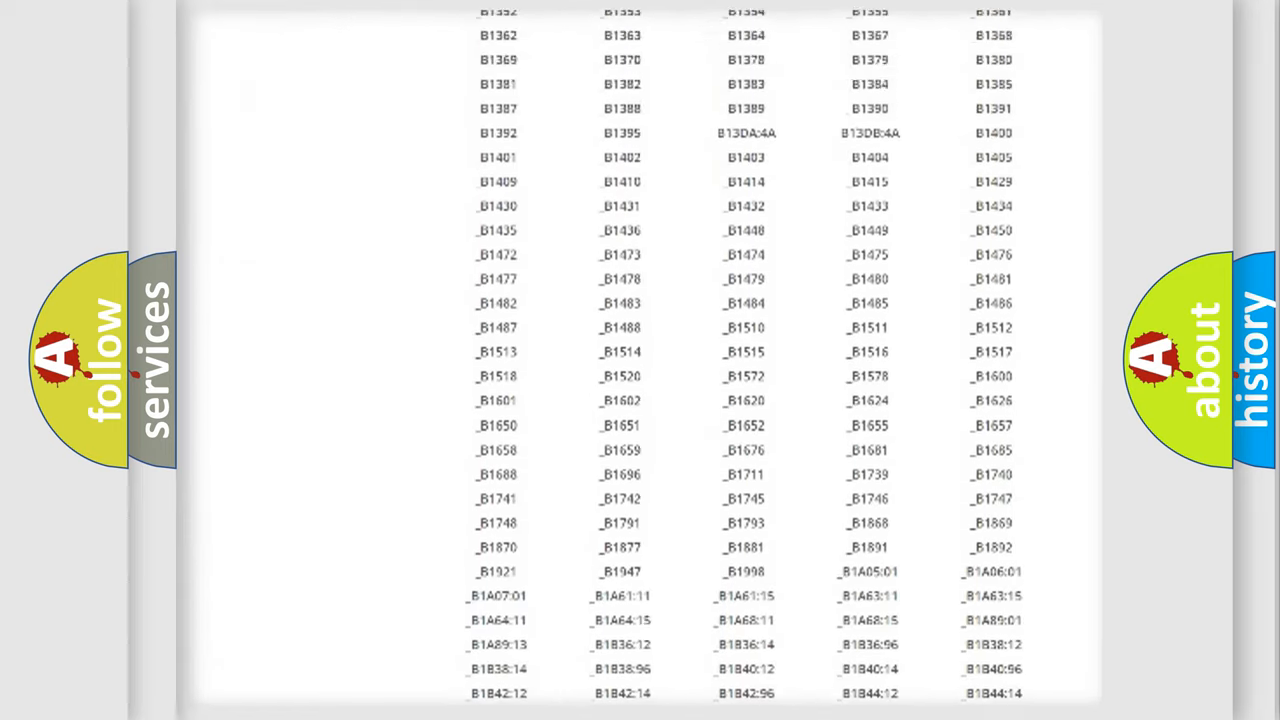
pyautogui.scroll(3)
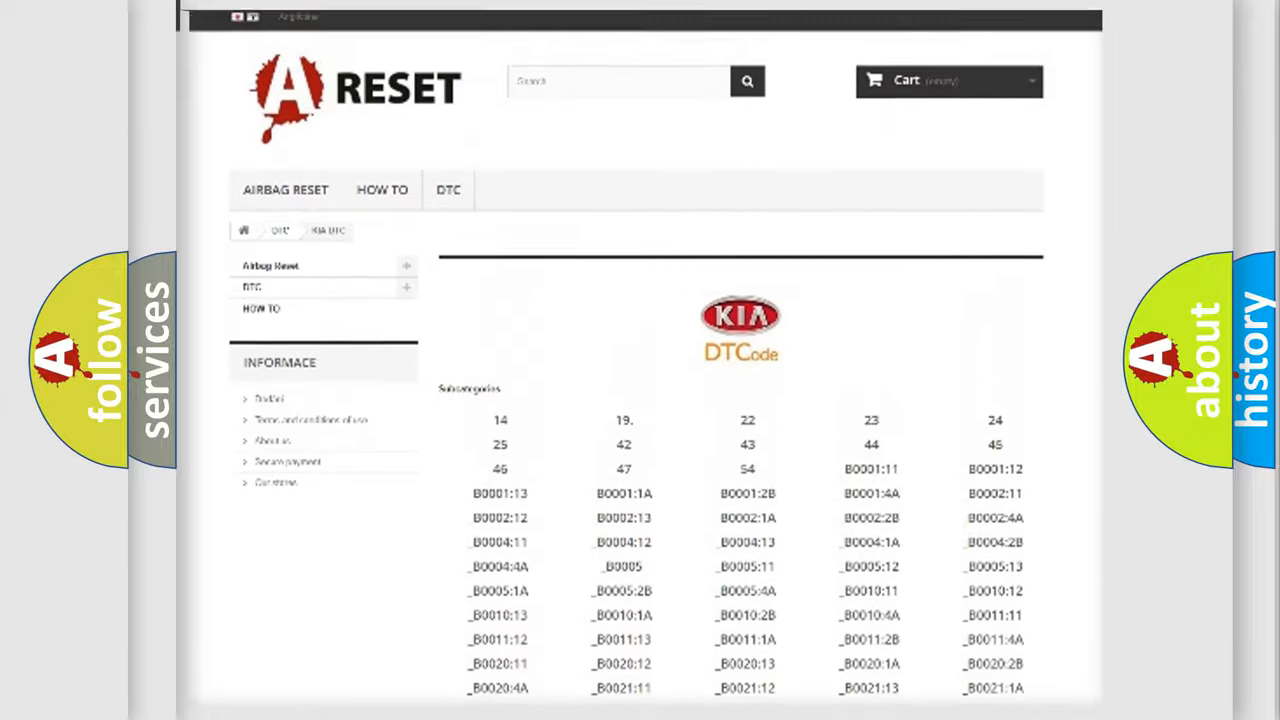
pyautogui.scroll(3)
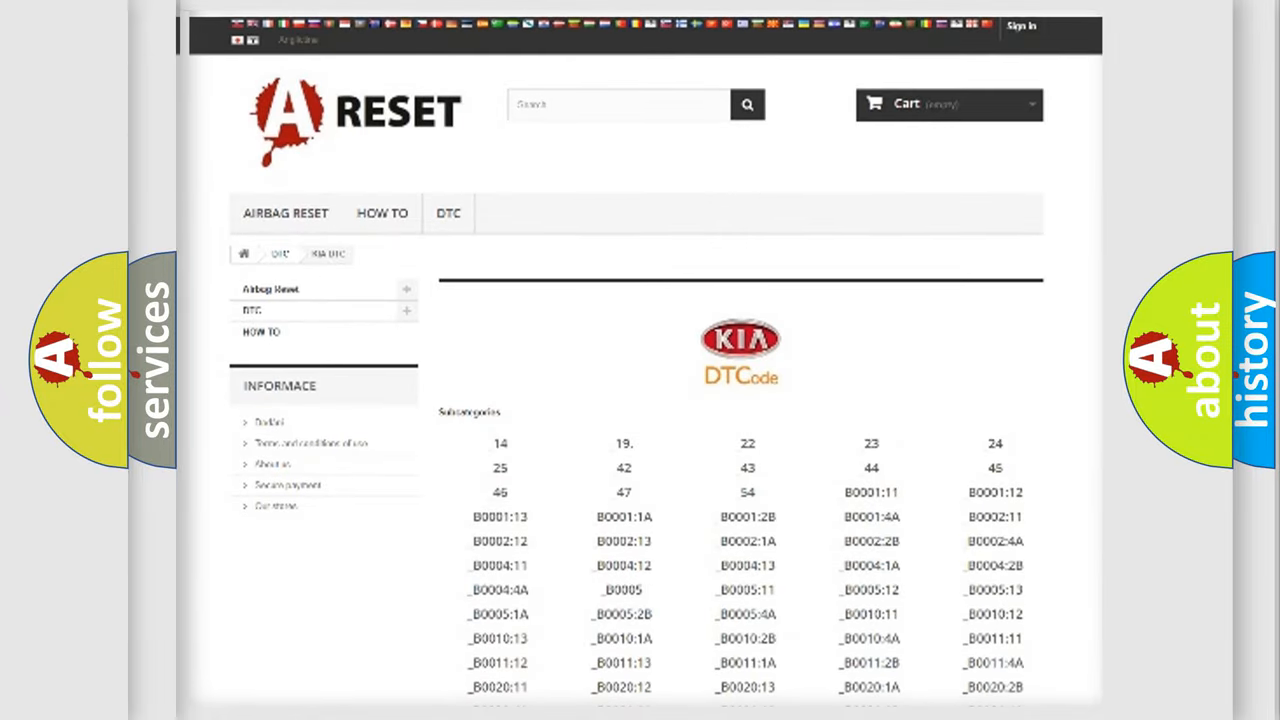